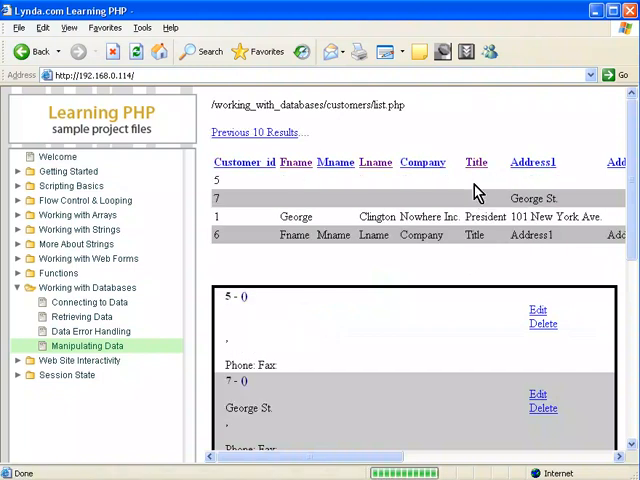
Step: Sort the customer grid by a column heading, then scroll to view the customer cards
left_click(530, 162)
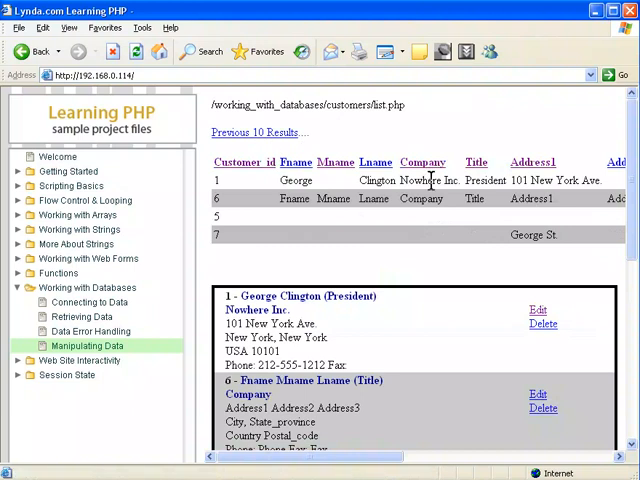
scroll("right", 3)
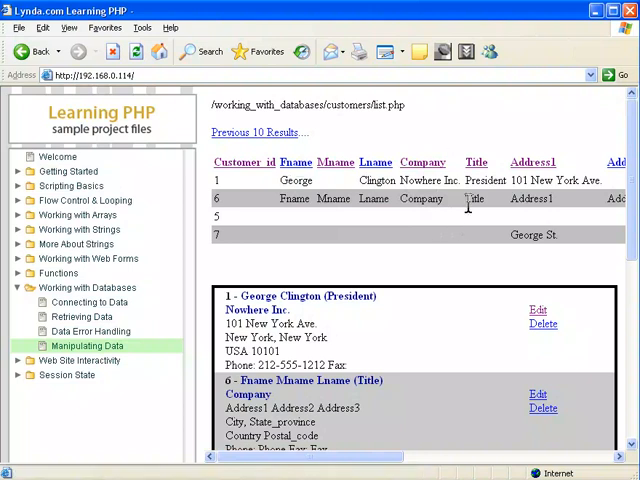
scroll("right", 3)
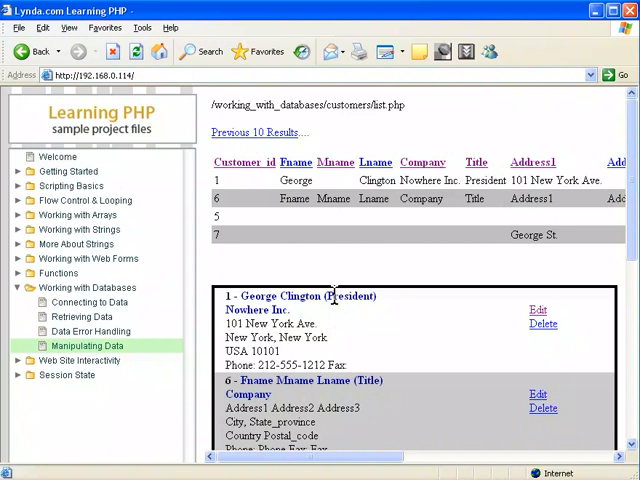
scroll("down", 3)
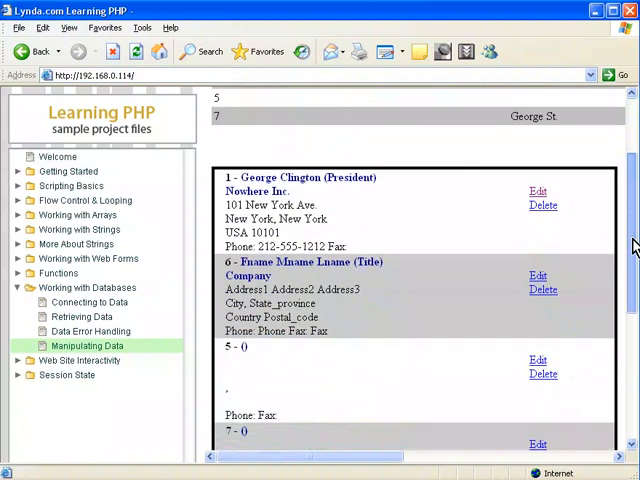
mouse_move(452, 403)
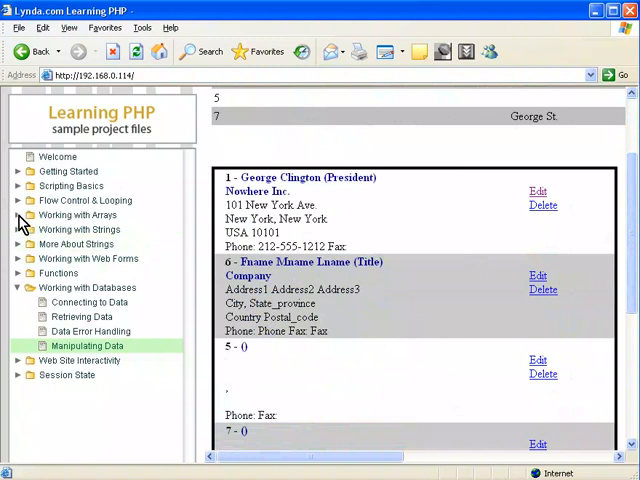
Step: Expand Working with Arrays and open the Multidimensional Arrays lesson
left_click(18, 214)
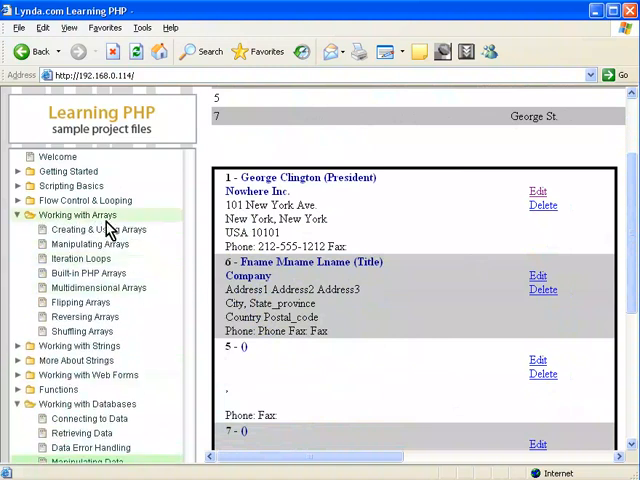
left_click(98, 288)
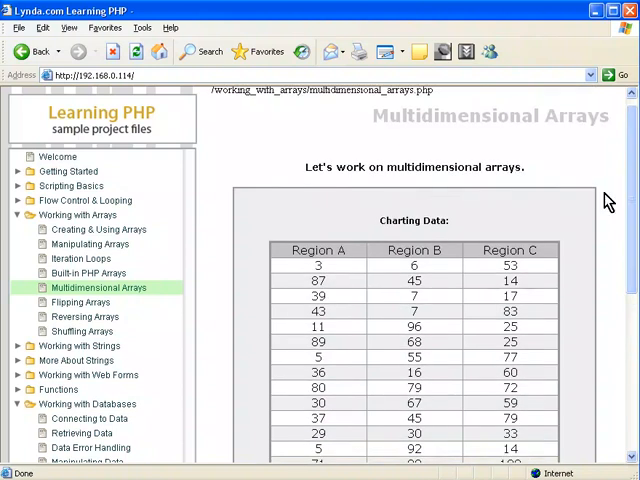
mouse_move(196, 254)
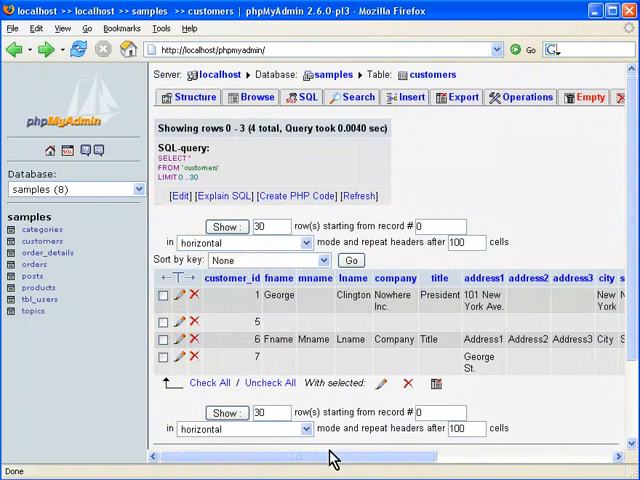
mouse_move(400, 403)
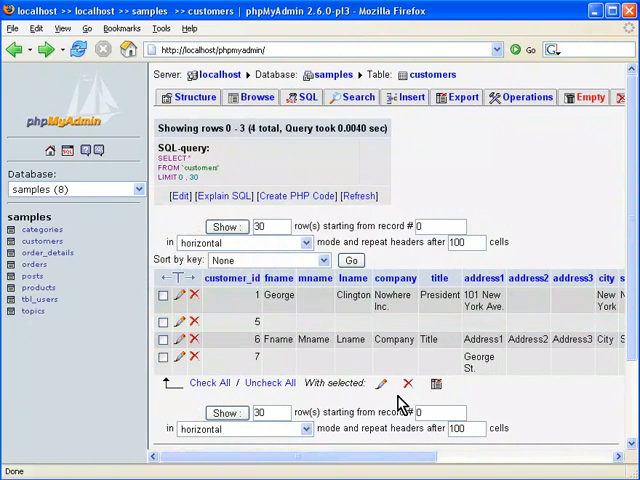
mouse_move(375, 428)
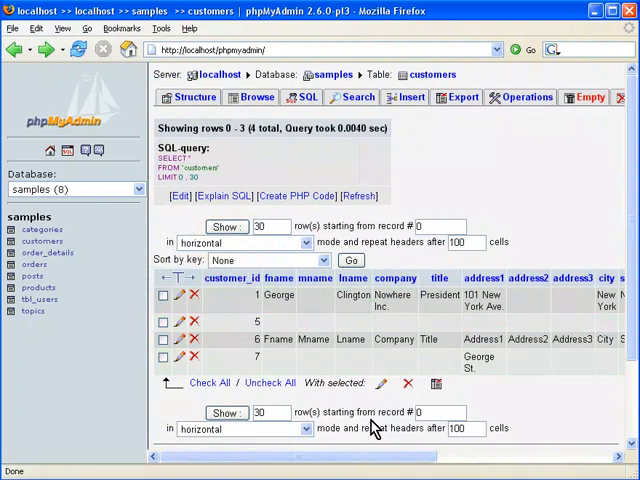
Step: Scroll across the customers table's four rows in phpMyAdmin
scroll("right", 3)
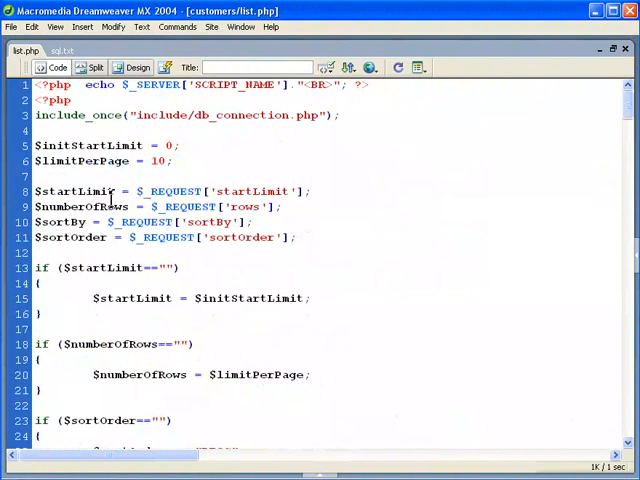
mouse_move(102, 229)
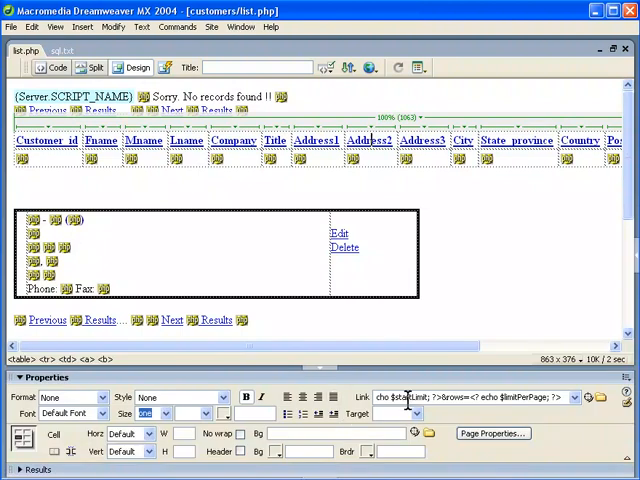
Step: Select the Address2 heading link, then scroll through list.php's sort links and record loop
left_click(57, 67)
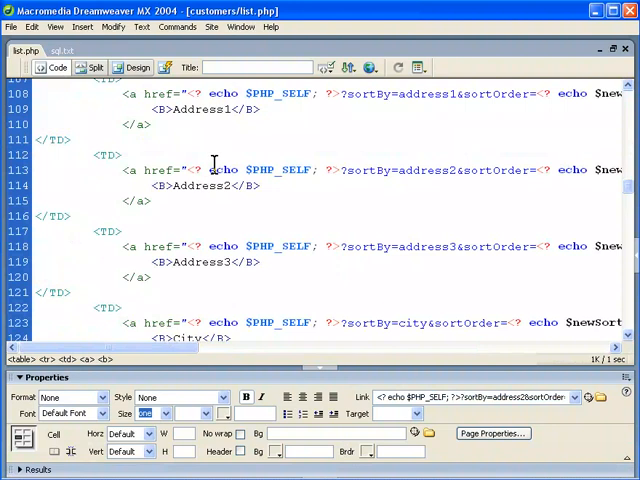
mouse_move(298, 169)
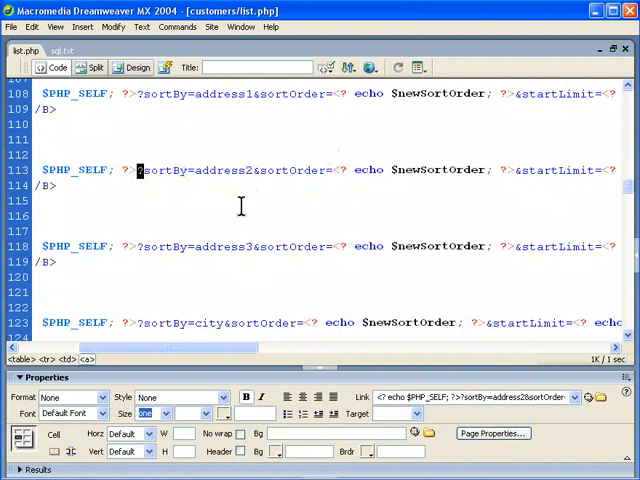
mouse_move(243, 283)
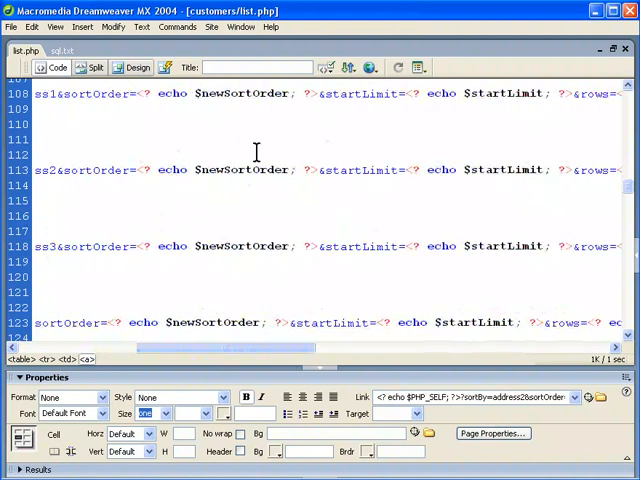
mouse_move(363, 100)
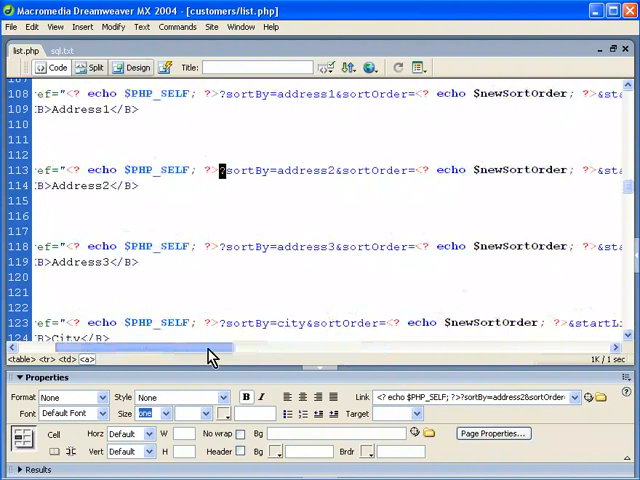
scroll("down", 3)
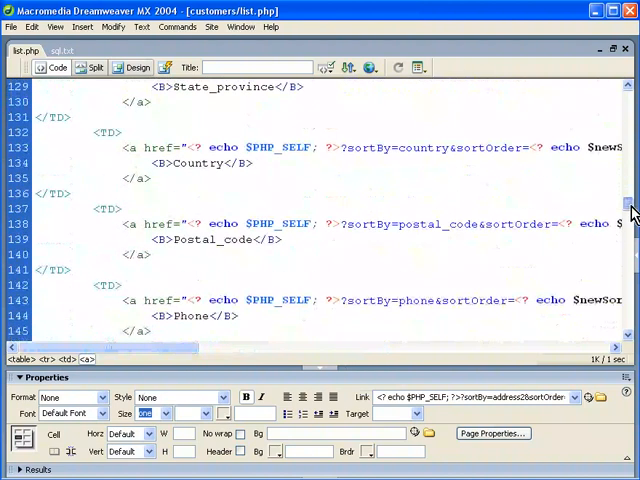
scroll("down", 3)
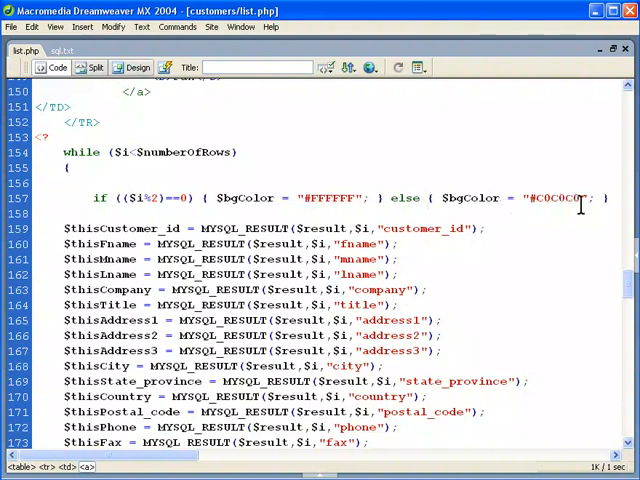
scroll("down", 3)
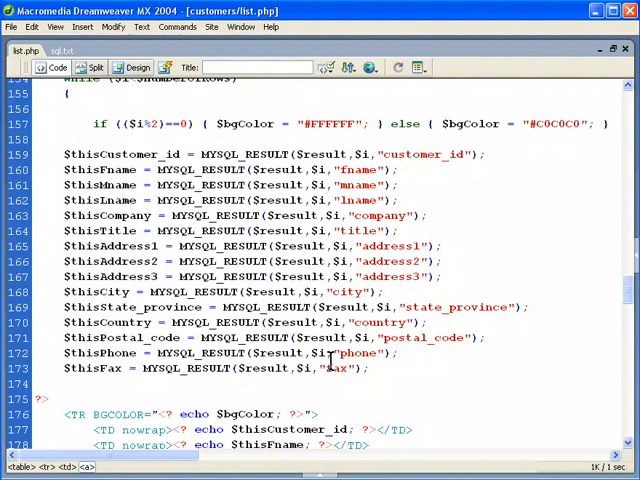
mouse_move(100, 354)
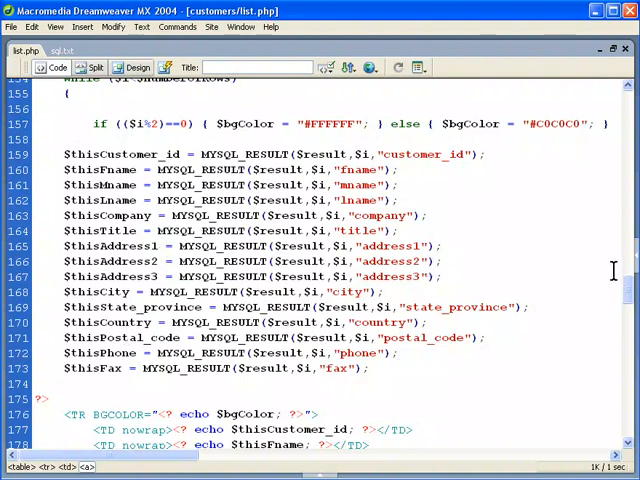
scroll("down", 3)
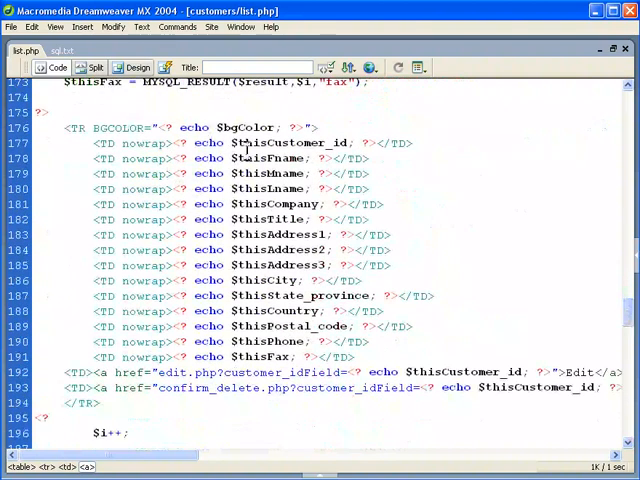
mouse_move(630, 310)
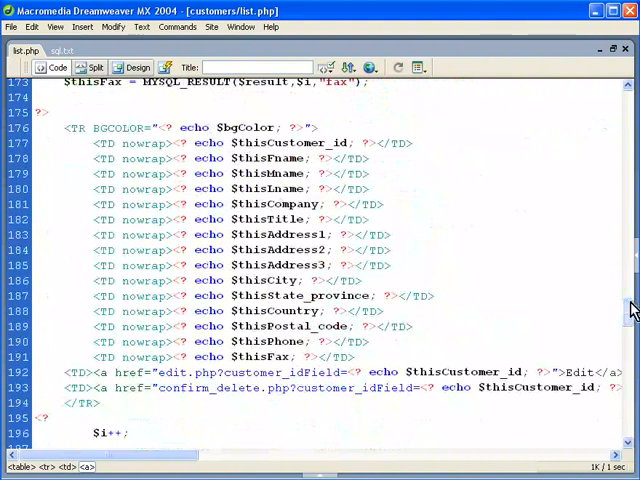
scroll("down", 3)
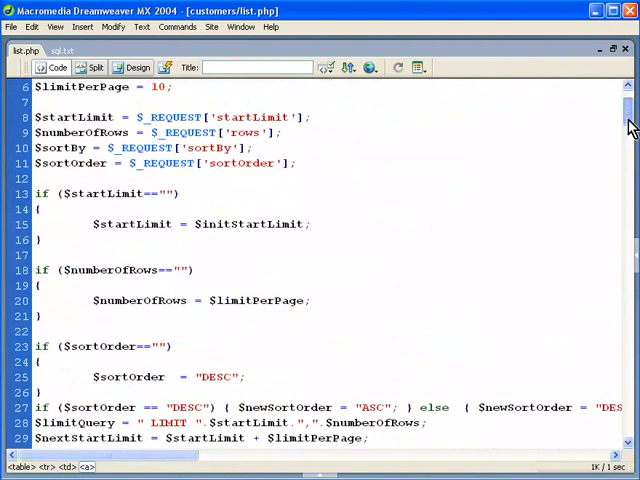
scroll("down", 3)
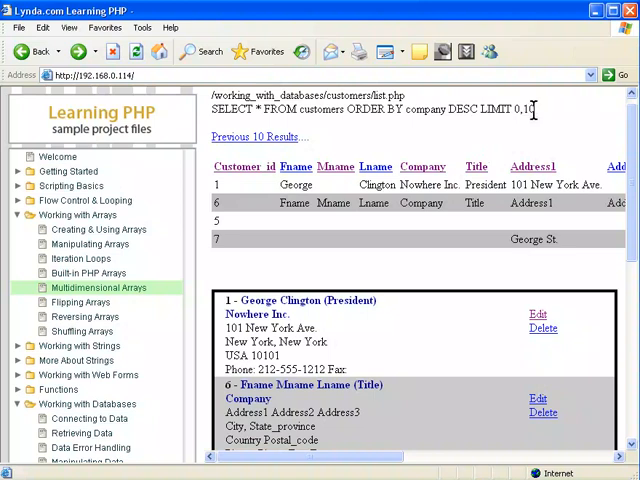
Step: Sort the grid by company ascending, then by last name, middle name, address1 and state_province
left_click(423, 176)
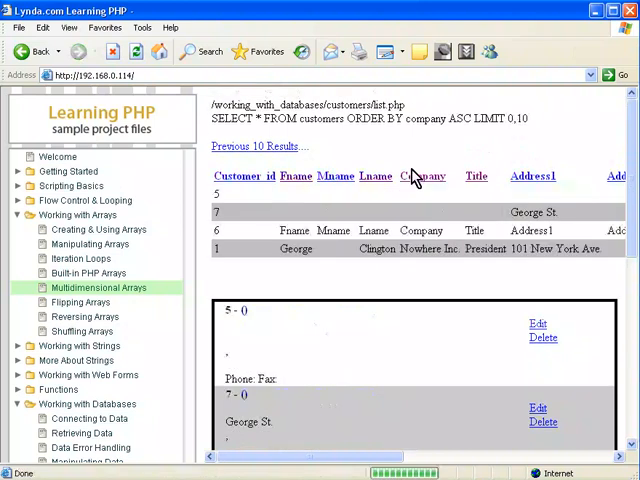
left_click(374, 176)
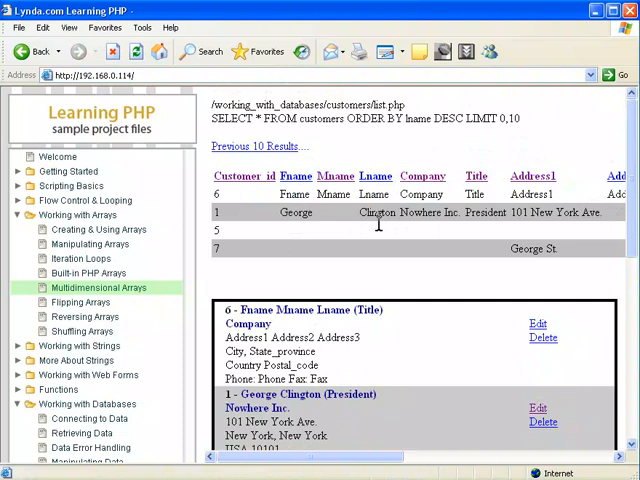
left_click(337, 176)
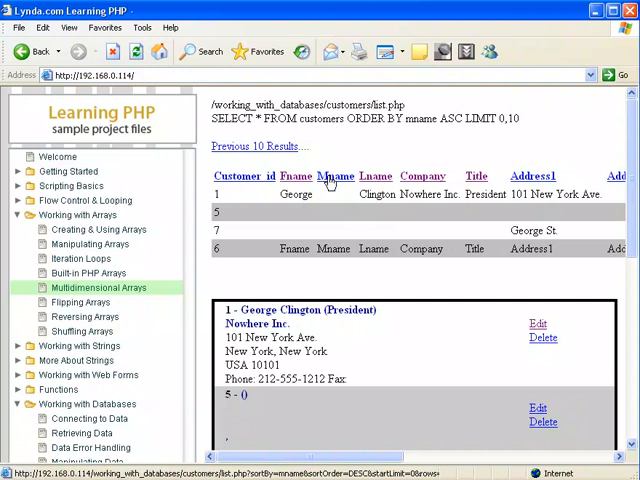
left_click(296, 176)
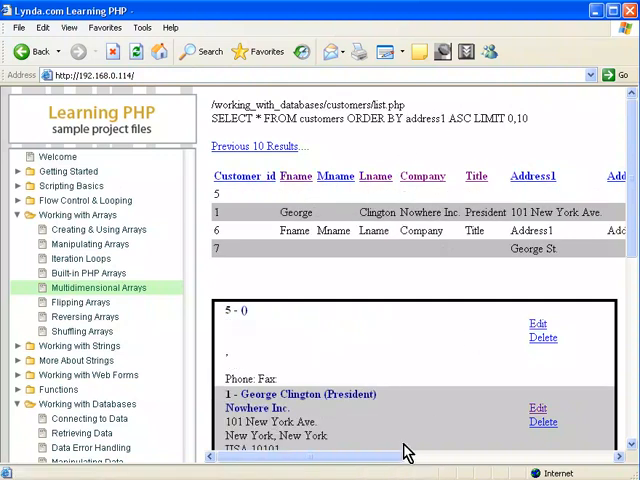
left_click(434, 176)
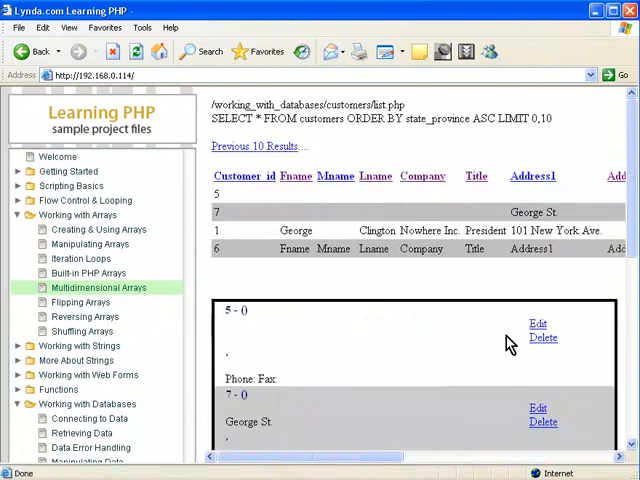
scroll("right", 3)
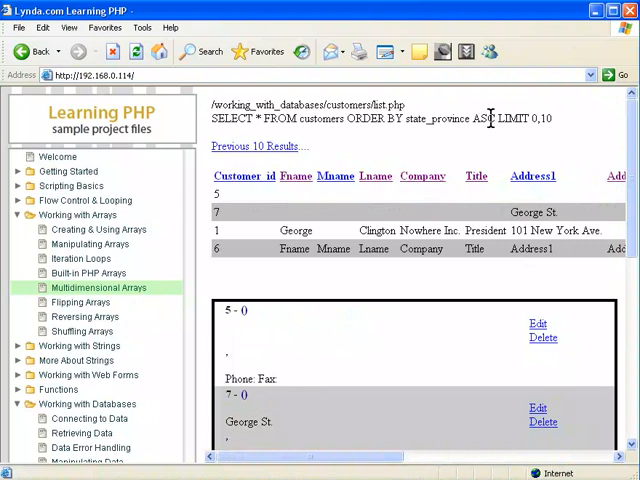
mouse_move(568, 131)
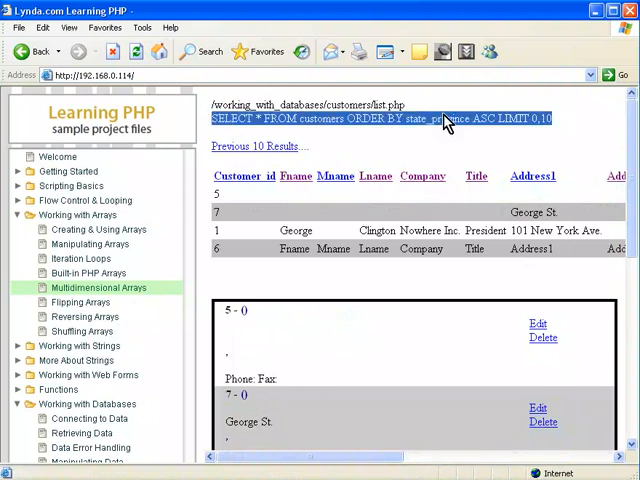
mouse_move(388, 150)
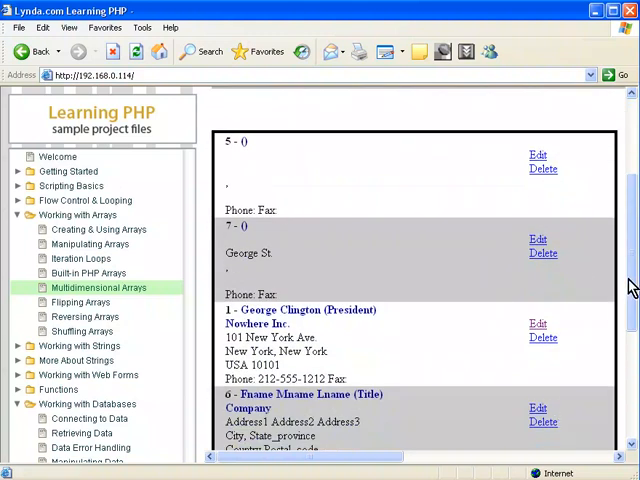
scroll("down", 3)
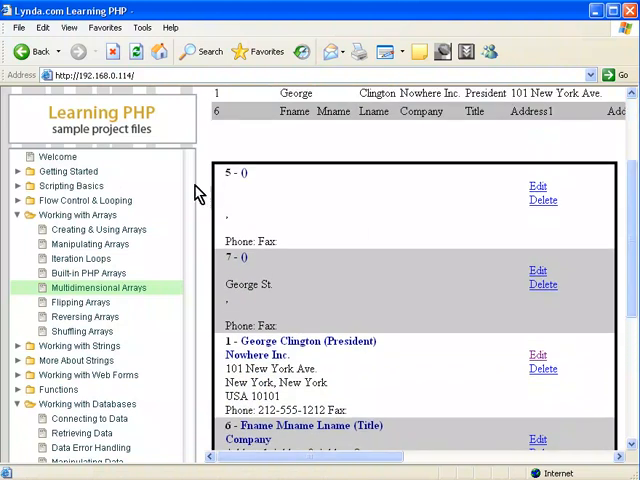
mouse_move(360, 201)
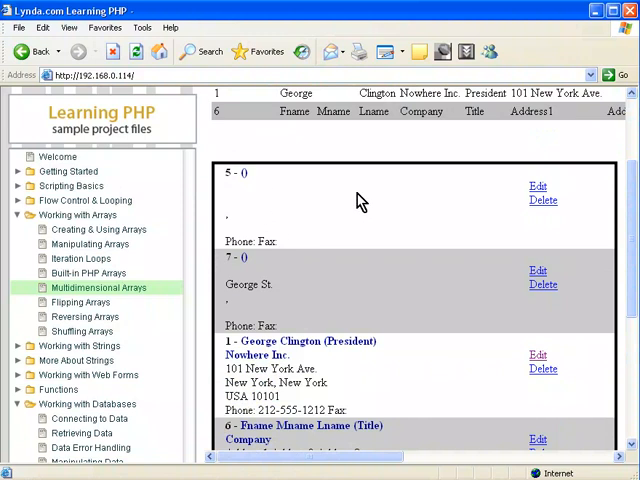
mouse_move(607, 166)
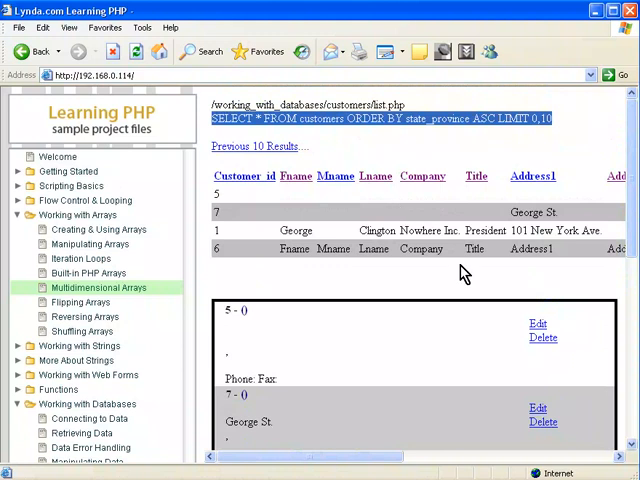
mouse_move(465, 288)
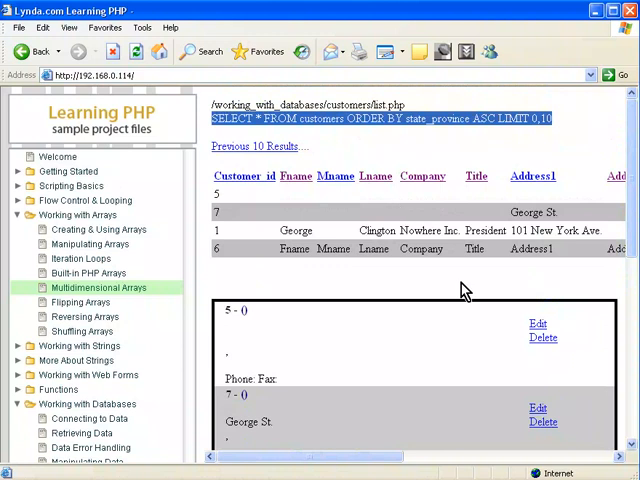